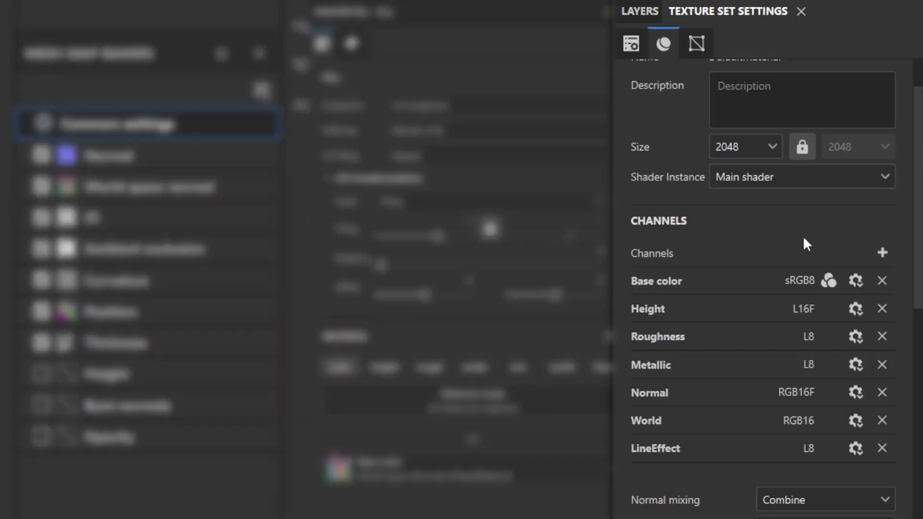
- Remove the World and LineEffect channels from the texture set
left_click(856, 280)
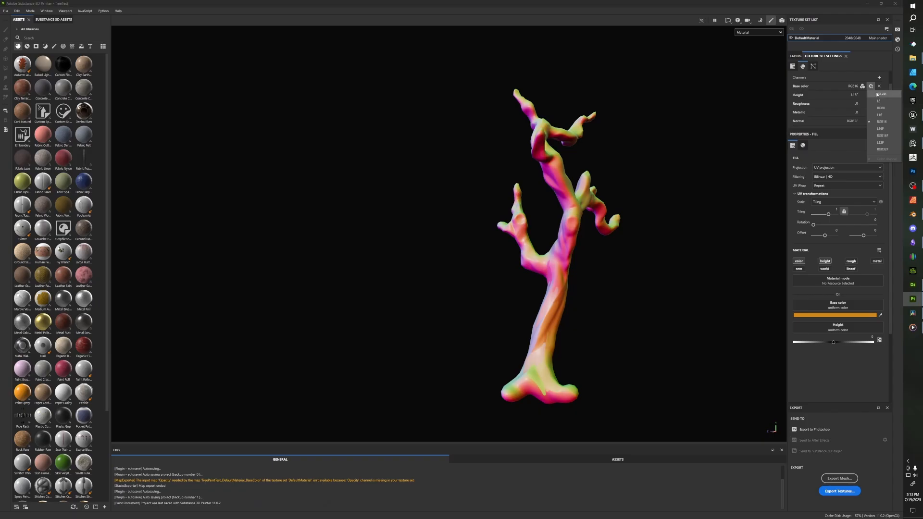
- Choose the storage format for the Base color channel
left_click(795, 55)
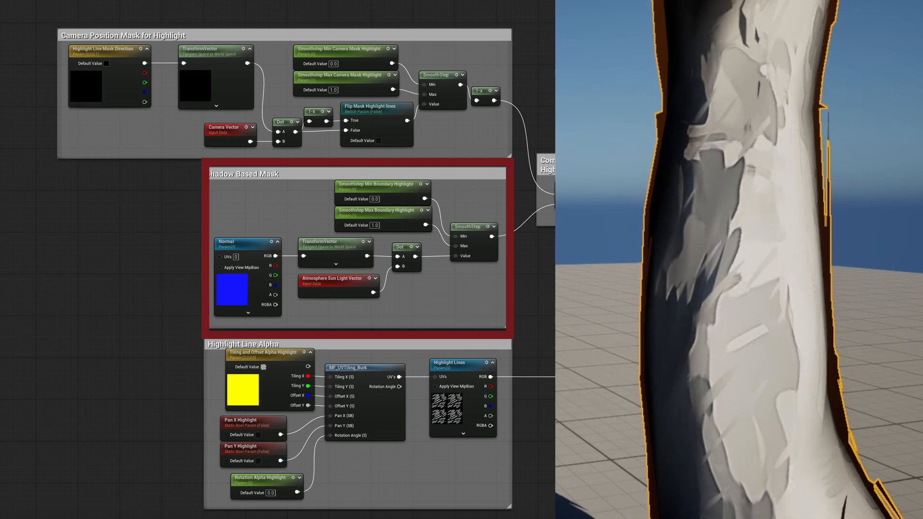
left_click(124, 35)
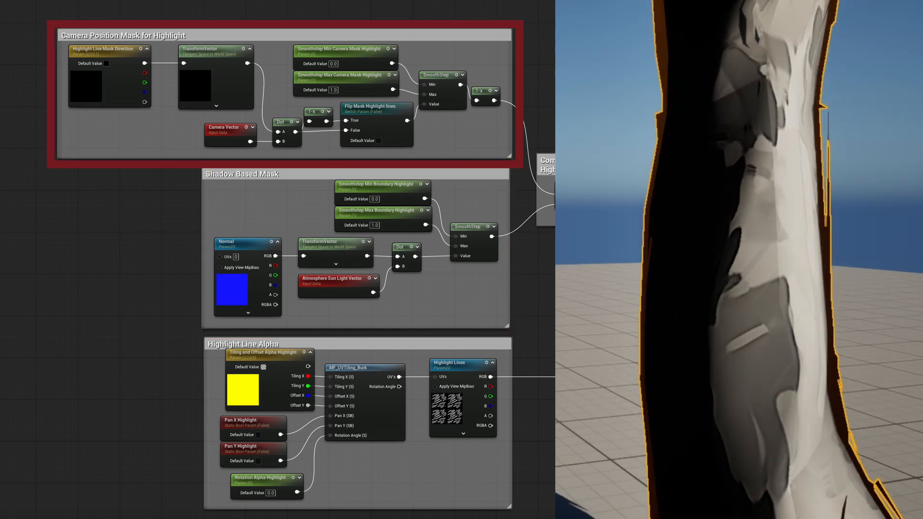